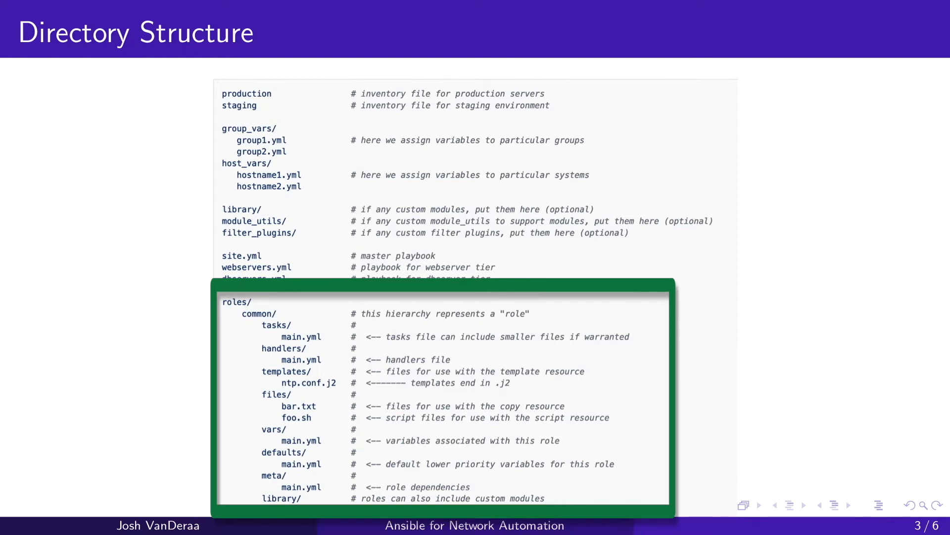
Page through demo_inheritance.yml in less to the end of the file
{"action": "key", "text": "Right"}
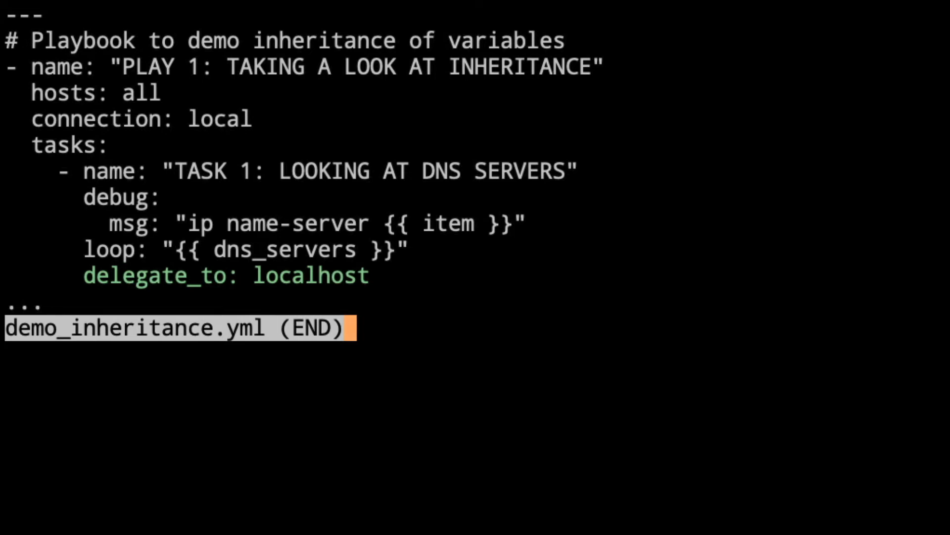
Quit the playbook view and read group_vars/all.yml in less
{"action": "key", "text": "q"}
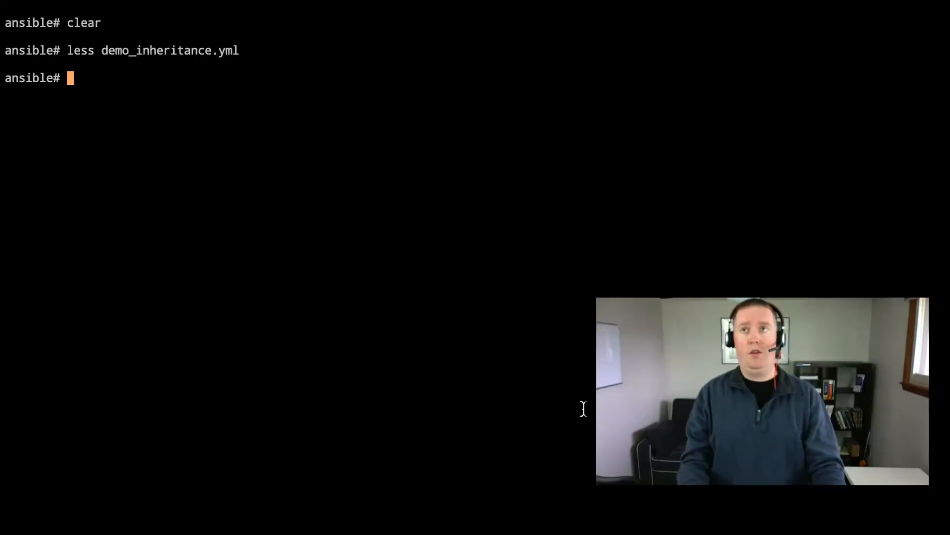
{"action": "type", "text": "less"}
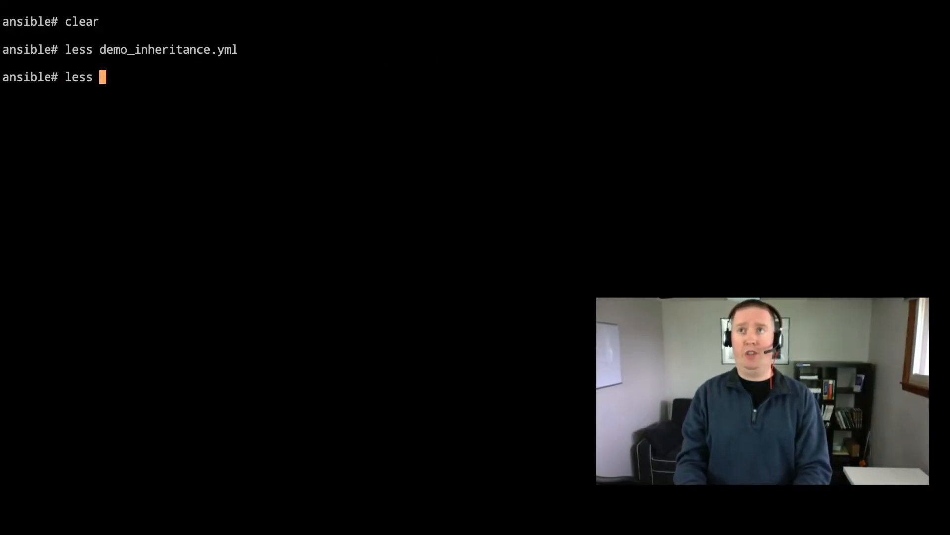
{"action": "type", "text": "group"}
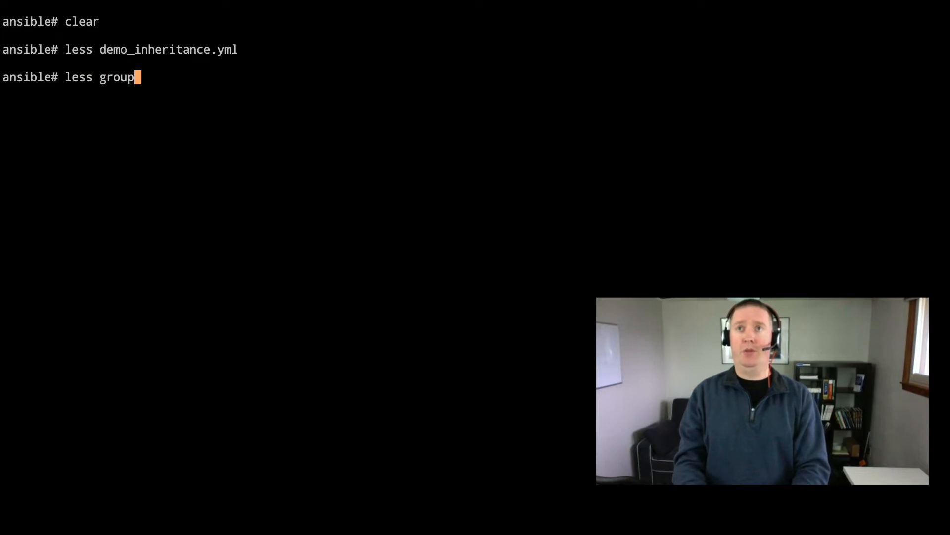
{"action": "type", "text": "_vars/all.yml"}
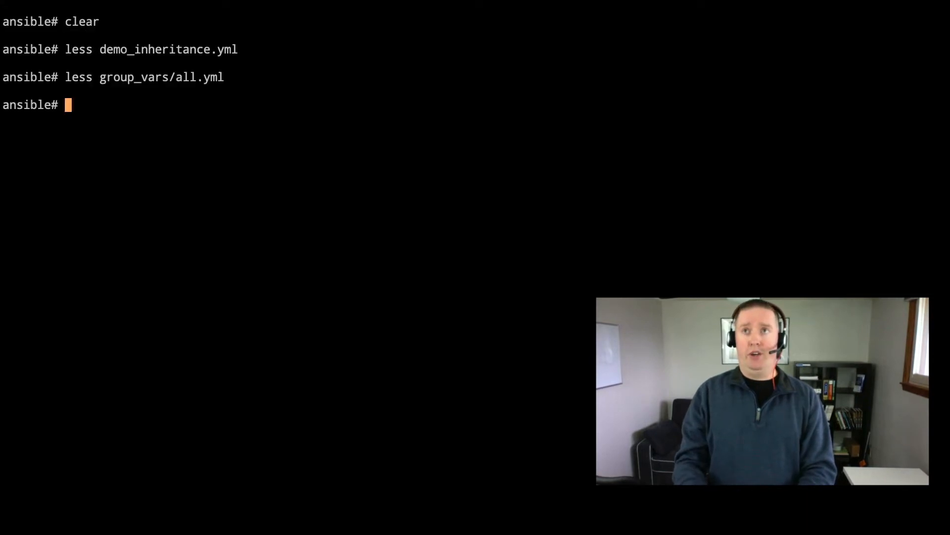
Run ansible-playbook demo_inheritance.yml, printing name-server 9.9.9.9 for all five routers
{"action": "type", "text": "ansible-pl"}
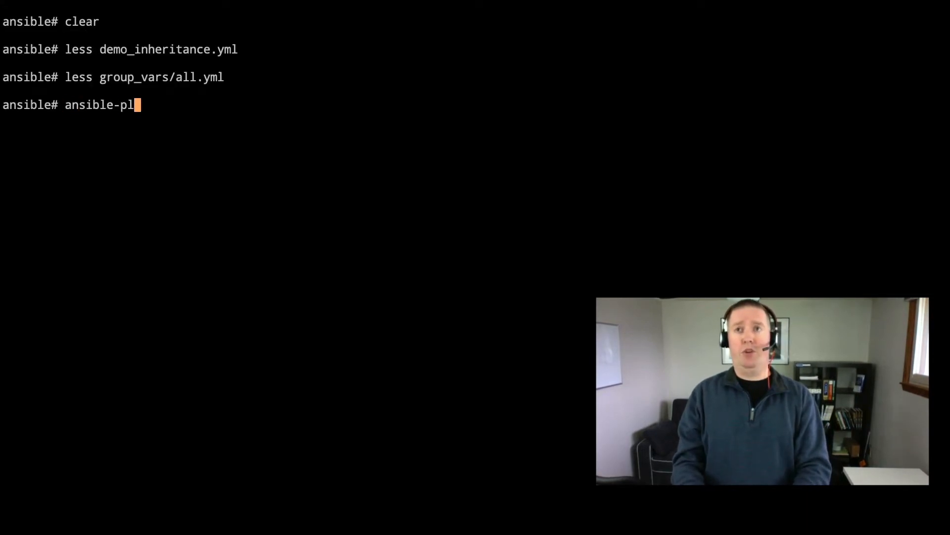
{"action": "type", "text": "aybook"}
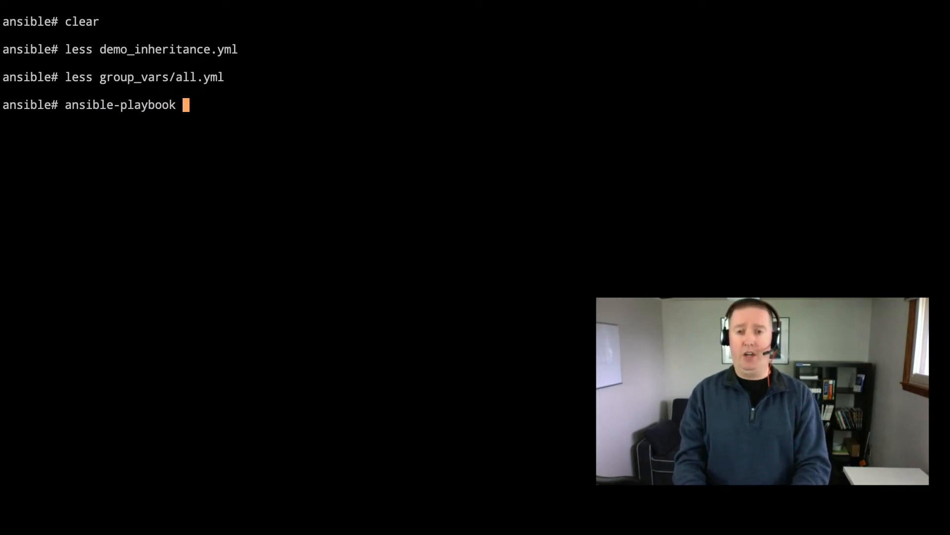
{"action": "type", "text": "demo_inheritance.yml"}
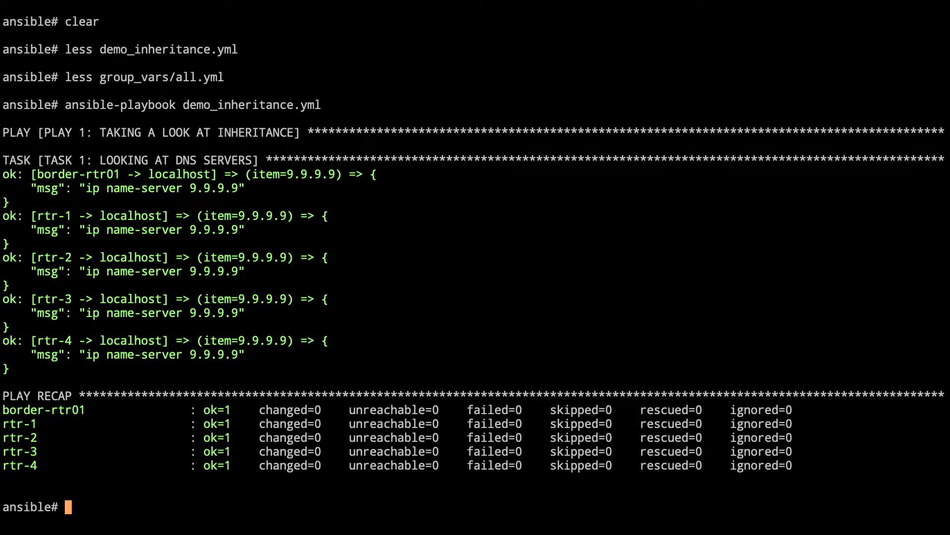
{"action": "type", "text": "cat"}
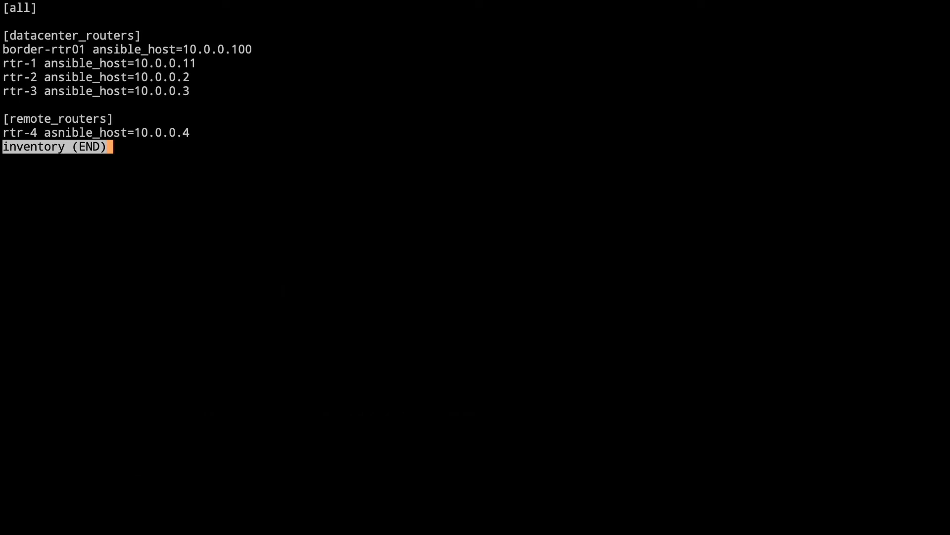
Close the inventory listing datacenter_routers and remote_routers, back to the prompt
{"action": "key", "text": "q"}
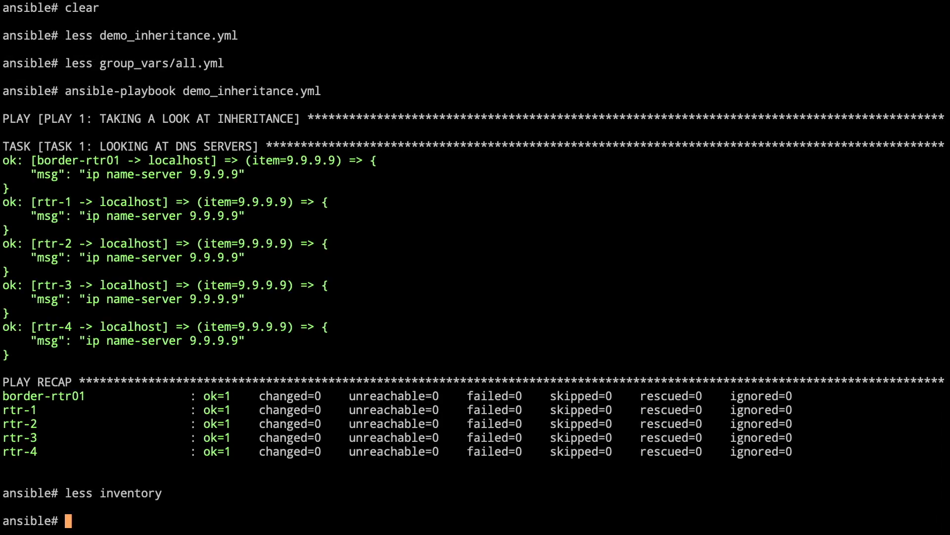
Create host_vars/rtr-1.yml in vi with dns_servers 4.4.2.2 and save it
{"action": "type", "text": "vi host_vars/"}
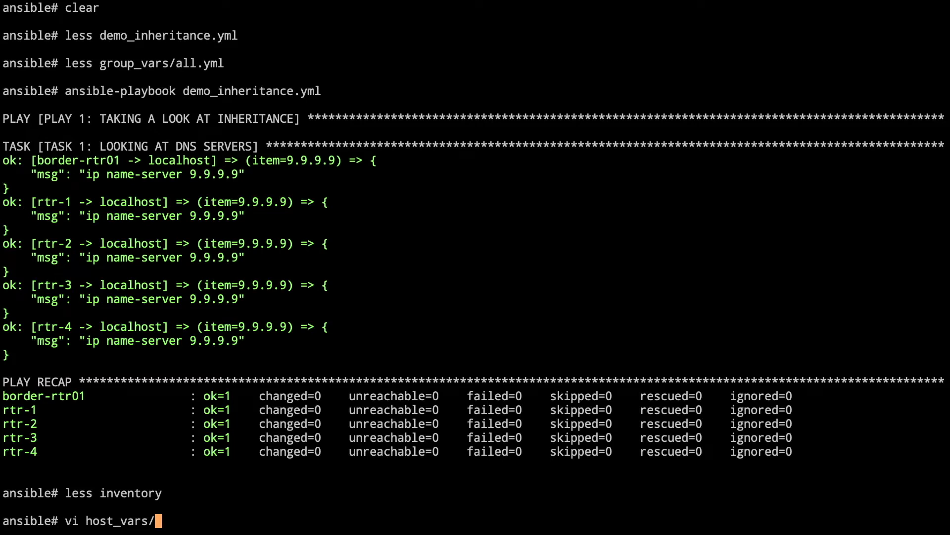
{"action": "type", "text": "rtr-1.yml"}
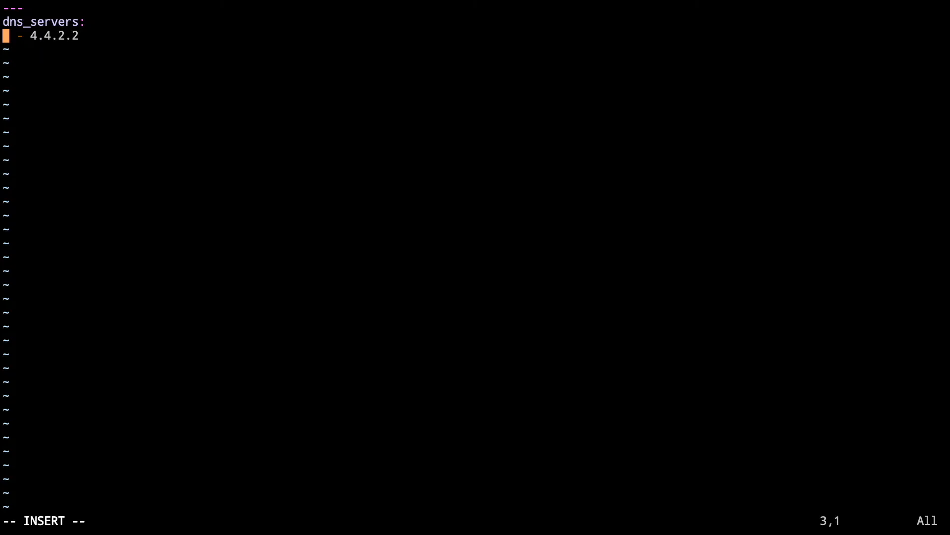
{"action": "key", "text": "Escape"}
{"action": "type", "text": "ansib"}
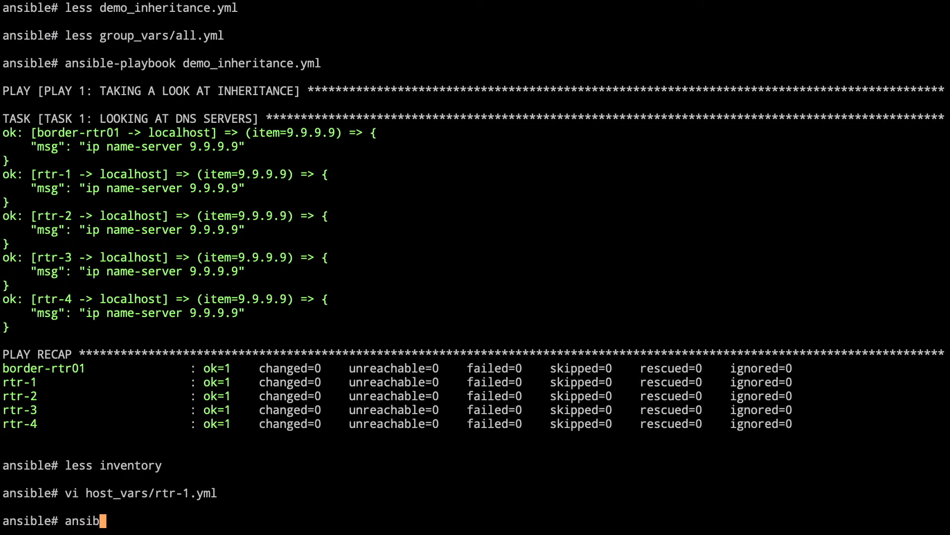
Rerun demo_inheritance.yml so rtr-1 prints name-server 4.4.2.2, others 9.9.9.9
{"action": "type", "text": "le-p"}
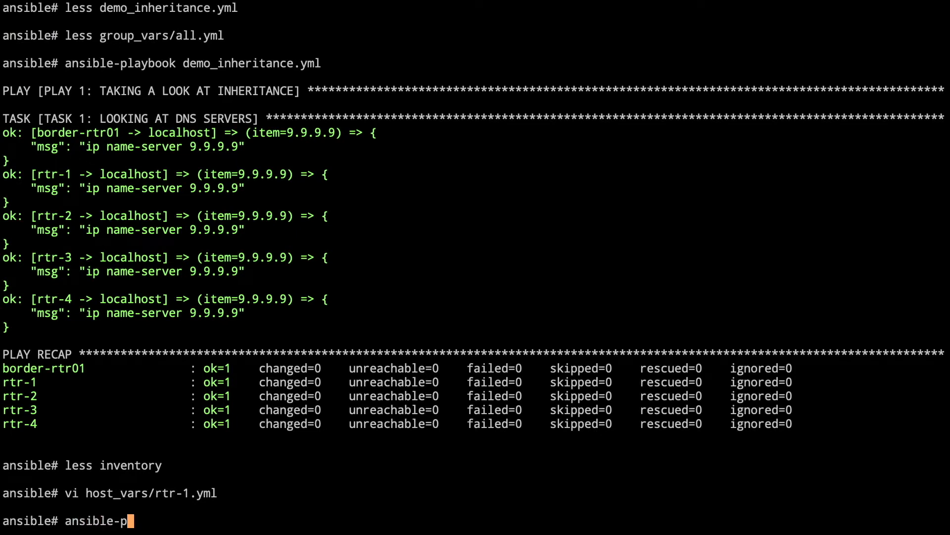
{"action": "type", "text": "laybook"}
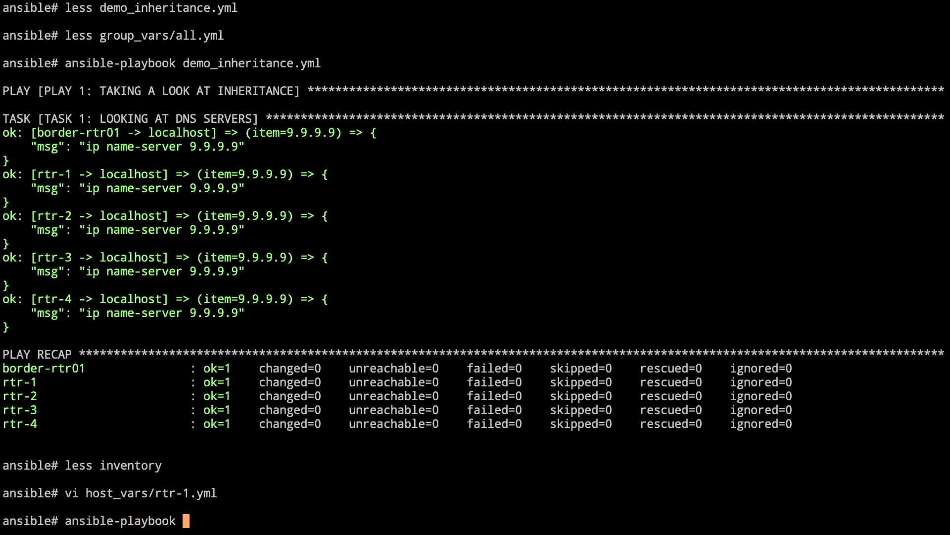
{"action": "type", "text": "demo_inheritance.yml"}
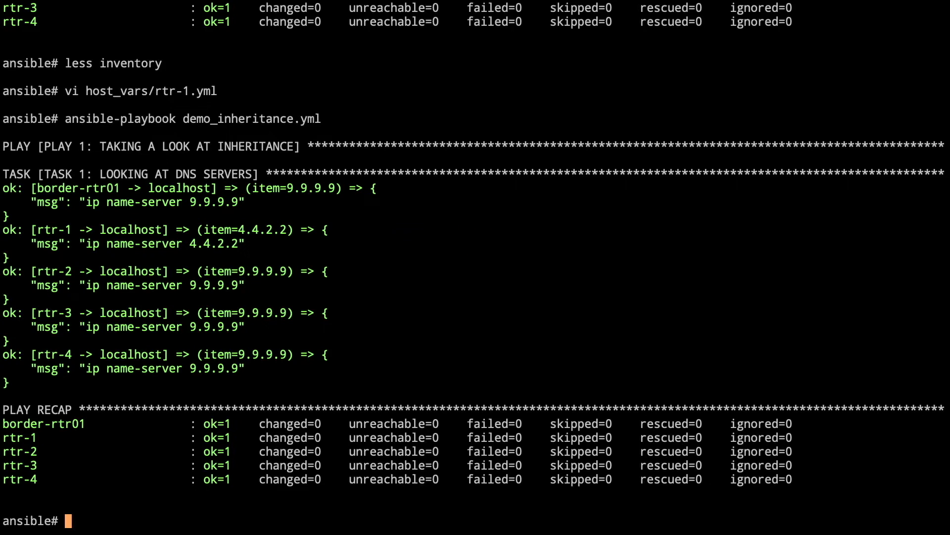
Uncomment the 8.8.8.8 entry in group_vars/datacenter_routers.yml with vi and save
{"action": "type", "text": "vi g"}
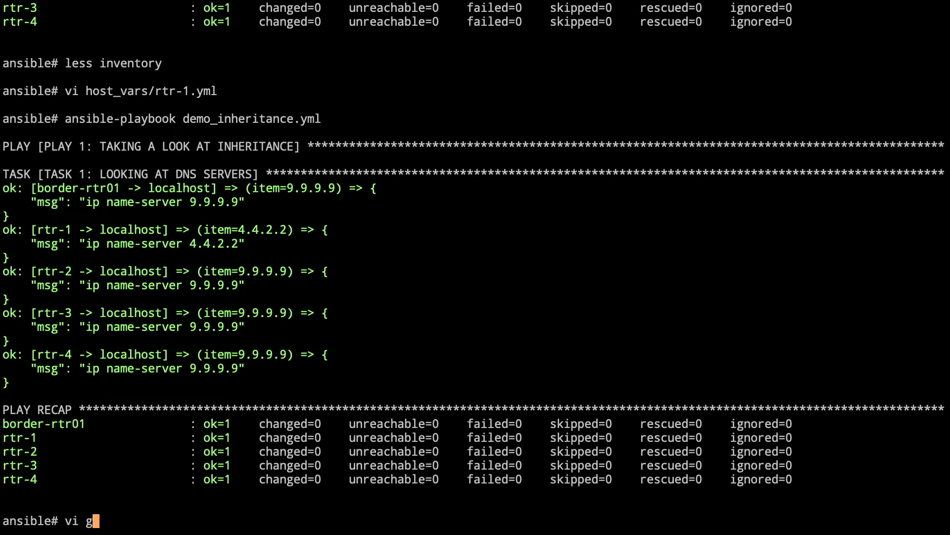
{"action": "type", "text": "roup_var"}
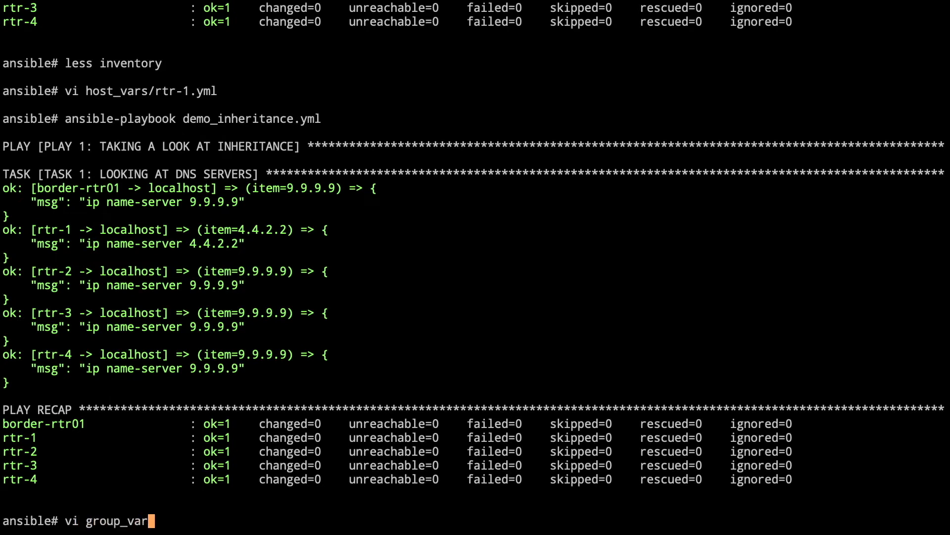
{"action": "type", "text": "s/datacenter_routers.yml"}
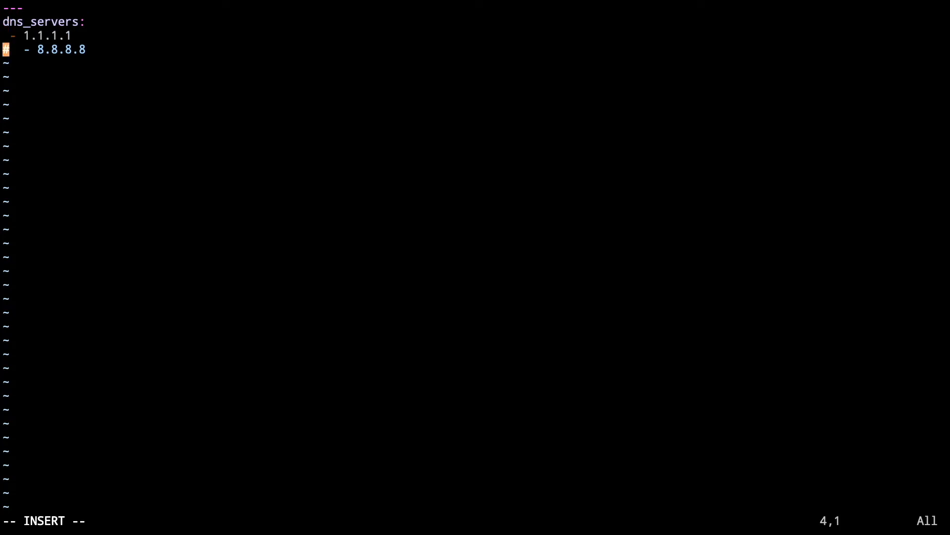
{"action": "key", "text": "BackSpace"}
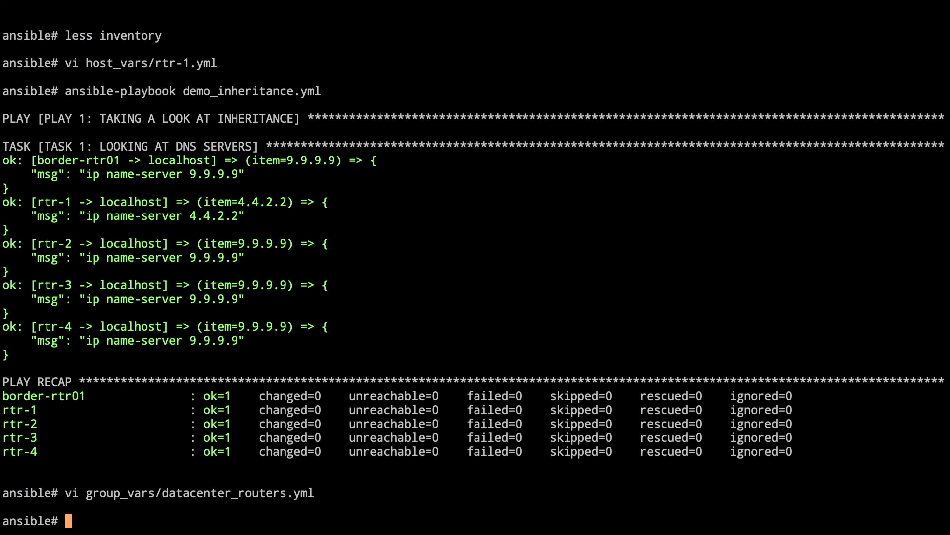
Rerun demo_inheritance.yml showing datacenter DNS 1.1.1.1 and 8.8.8.8, then run tree
{"action": "type", "text": "ansible-playbook demo_inheritance.yml"}
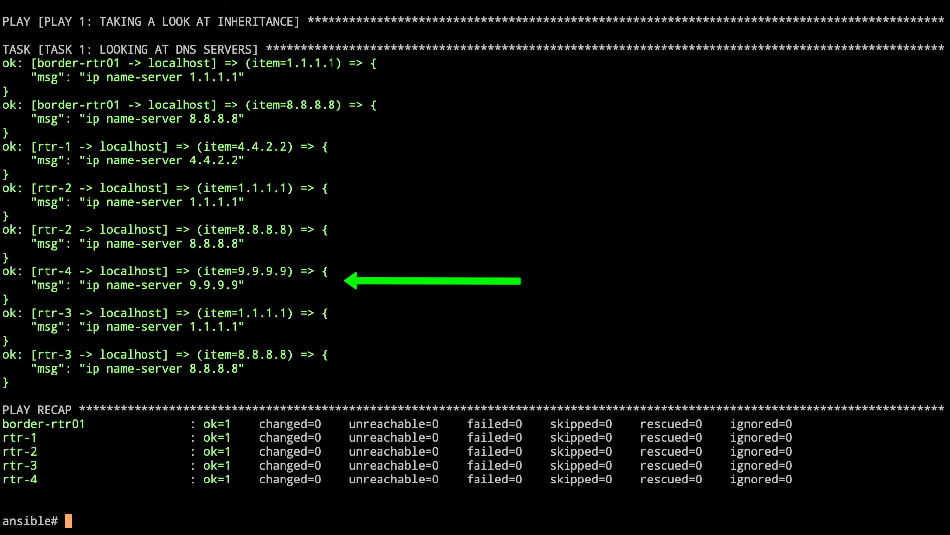
{"action": "type", "text": "tree"}
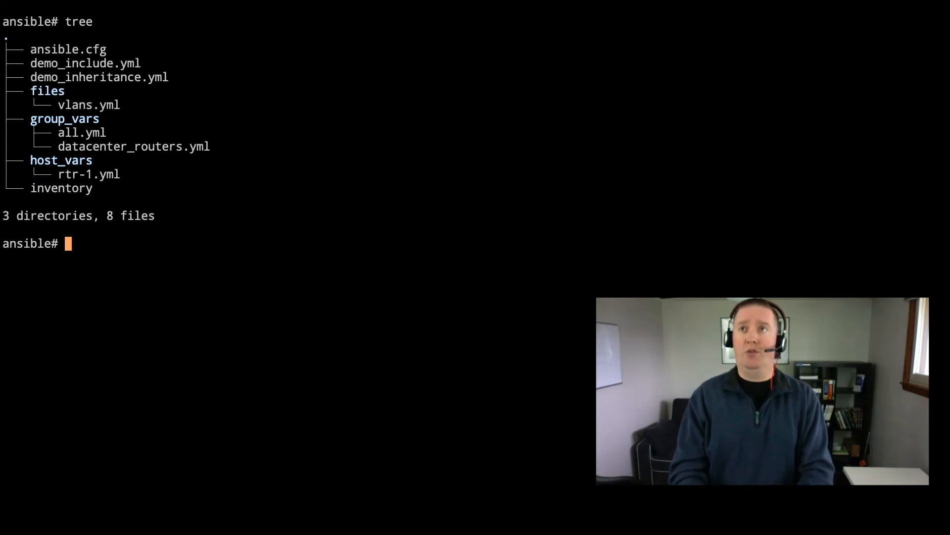
{"action": "type", "text": "less demo_include.ym"}
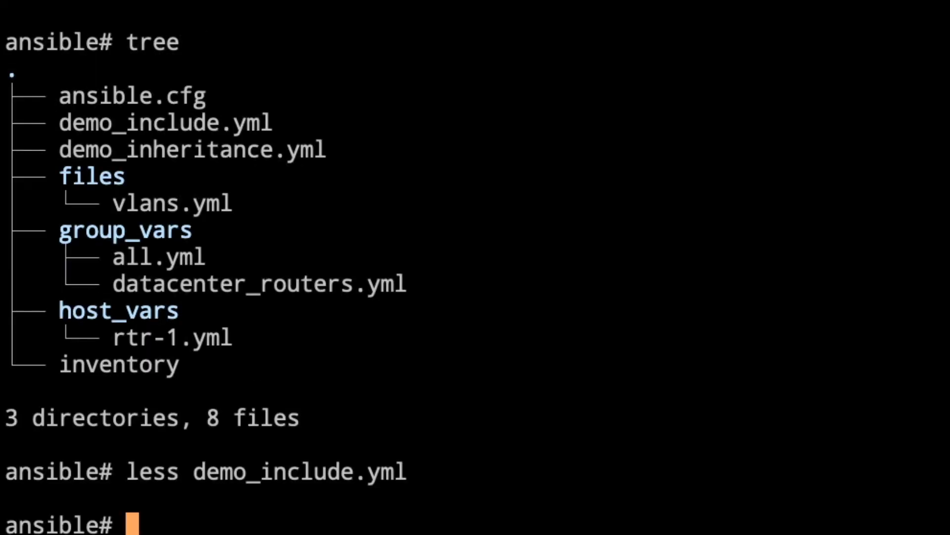
{"action": "type", "text": "less fi"}
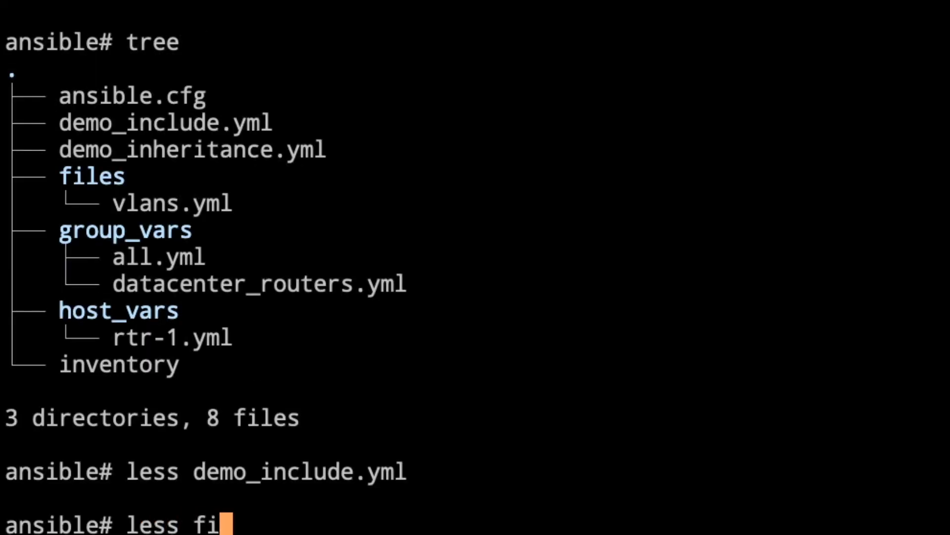
{"action": "type", "text": "les/valns.y"}
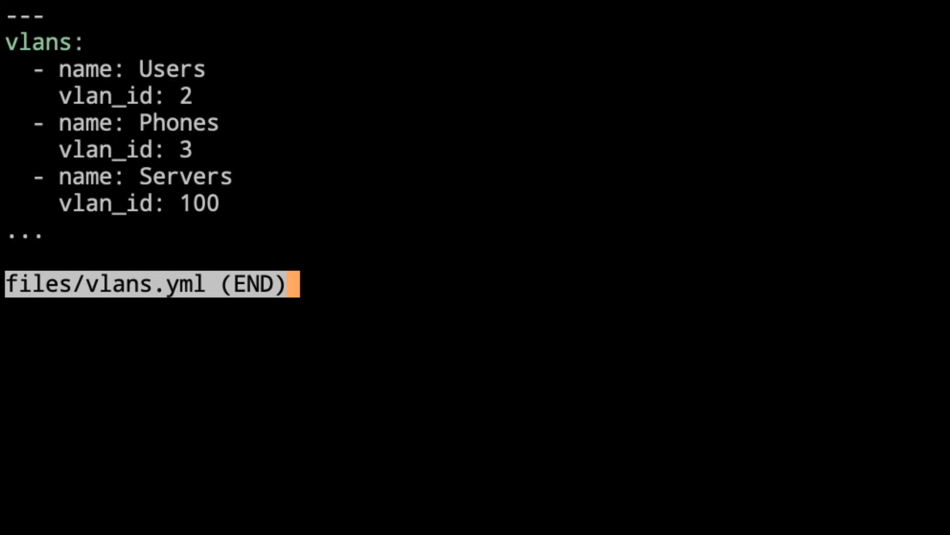
{"action": "key", "text": "q"}
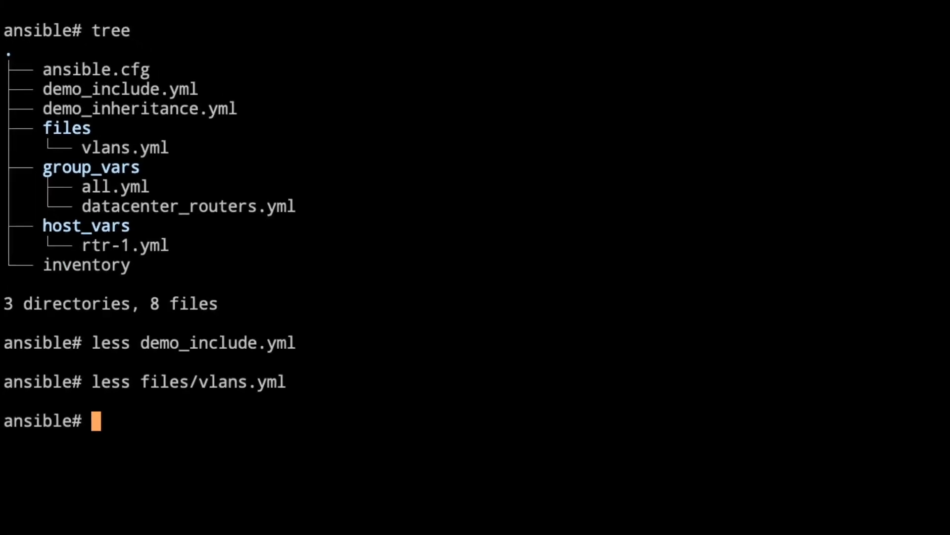
Run ansible-playbook demo_include.yml, printing VLANs Users 2, Phones 3, Servers 100 per router
{"action": "type", "text": "ansible"}
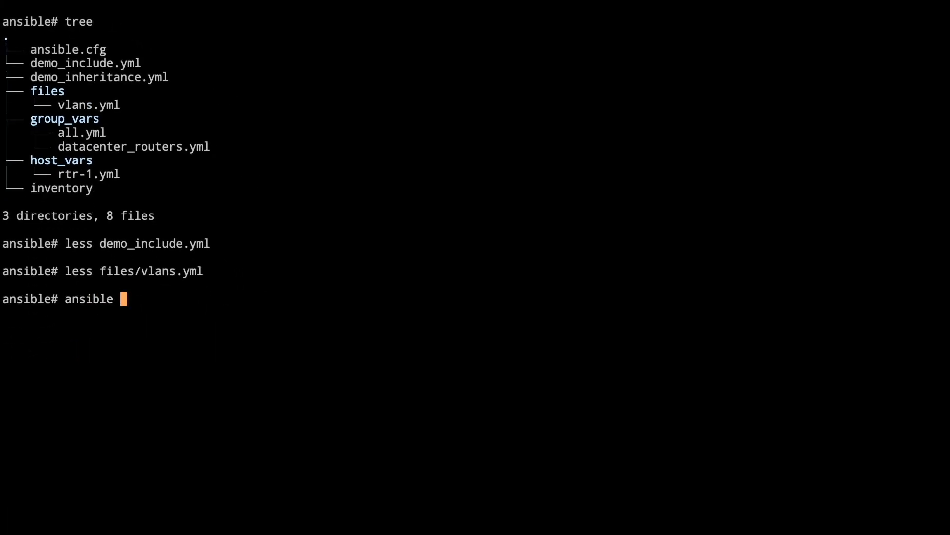
{"action": "type", "text": "-play"}
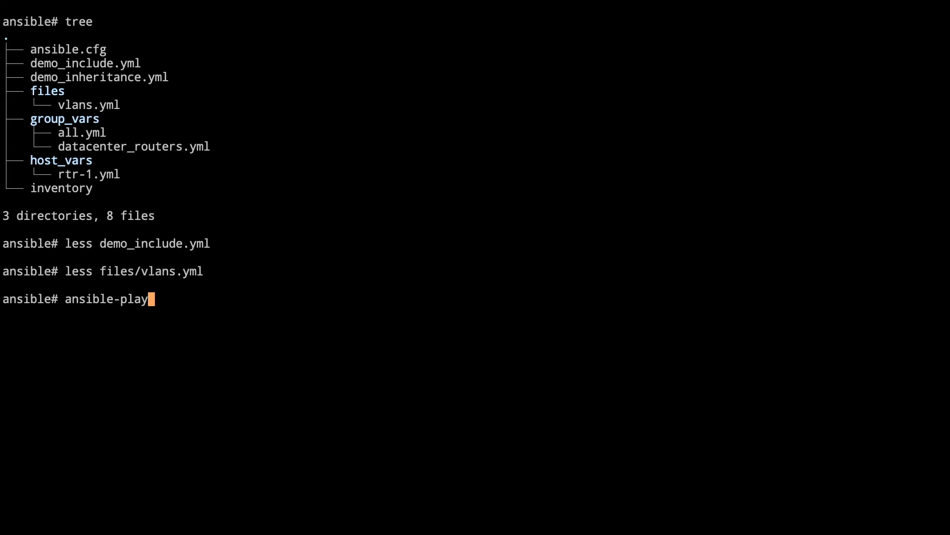
{"action": "type", "text": "book vl"}
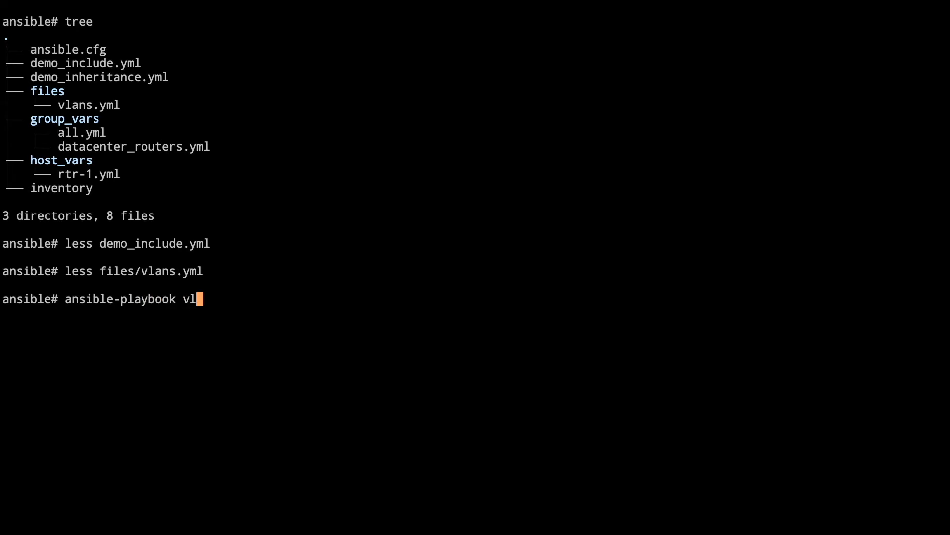
{"action": "type", "text": "in"}
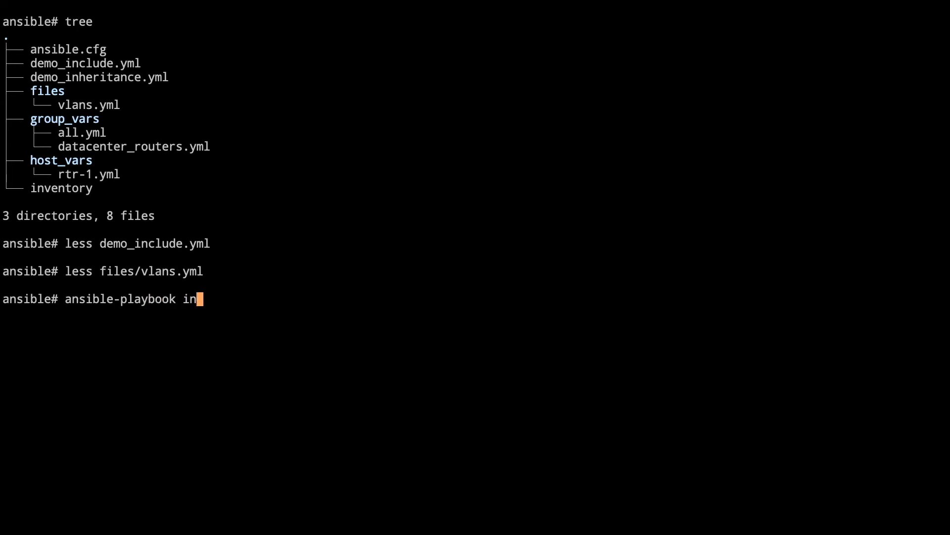
{"action": "type", "text": "demo_"}
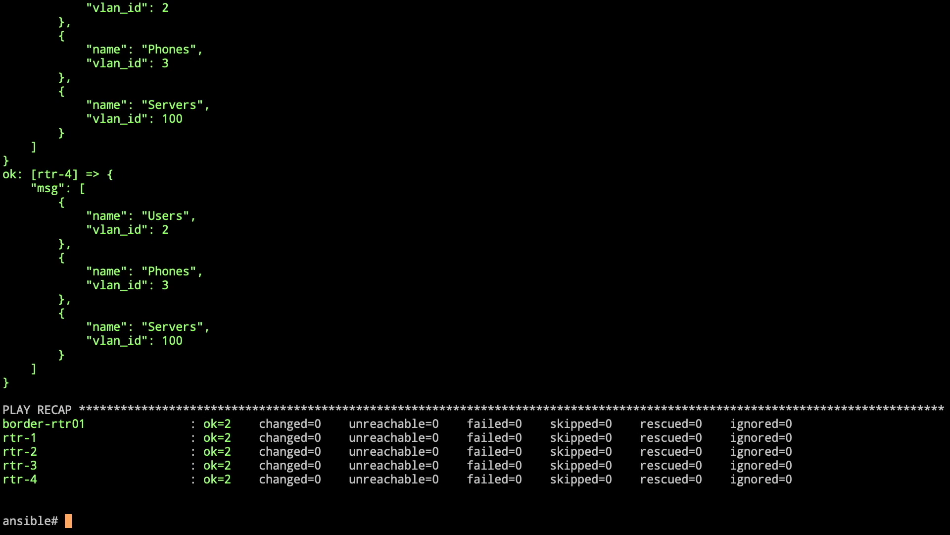
{"action": "type", "text": "less dem"}
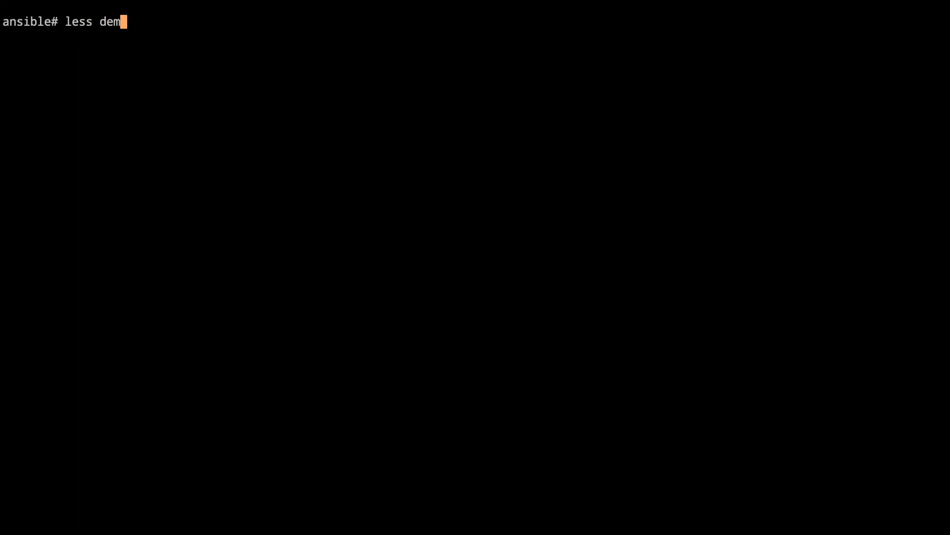
{"action": "type", "text": "o_"}
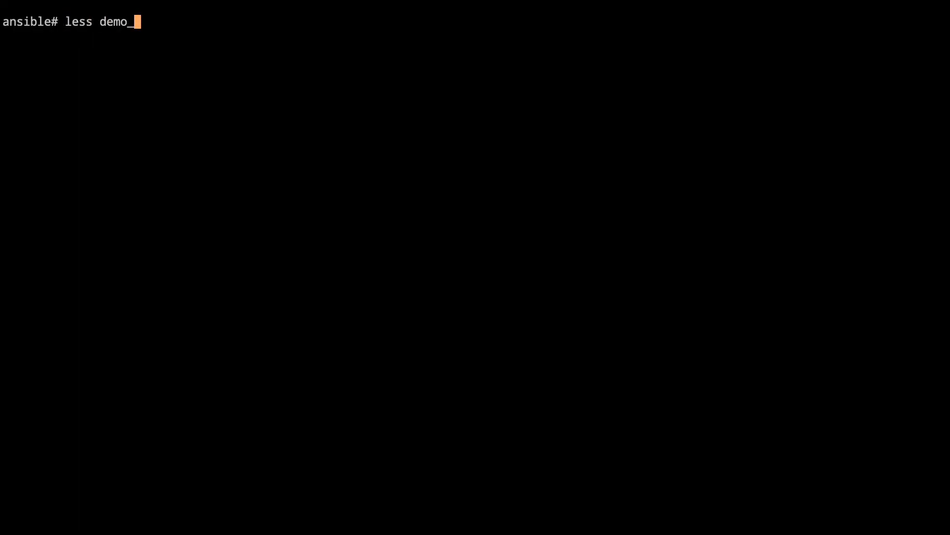
{"action": "key", "text": "Enter"}
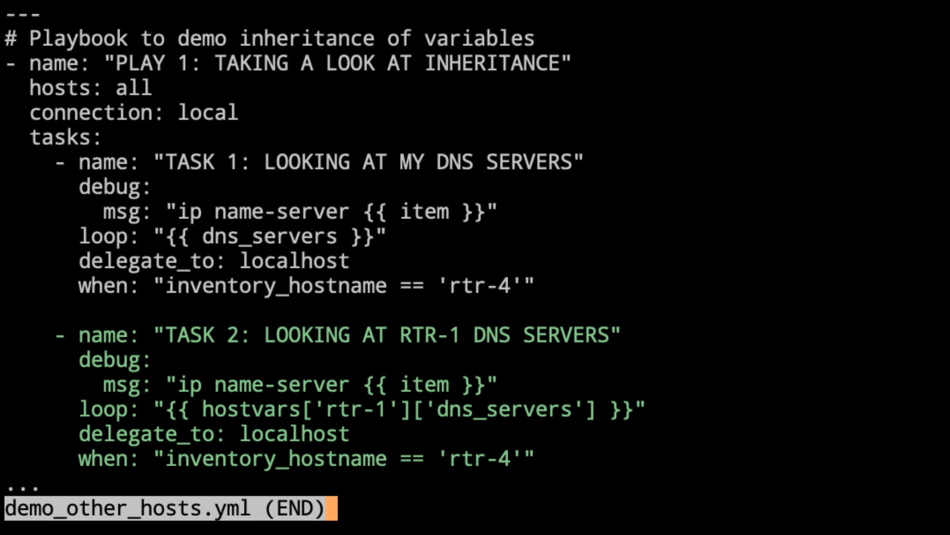
{"action": "key", "text": "q"}
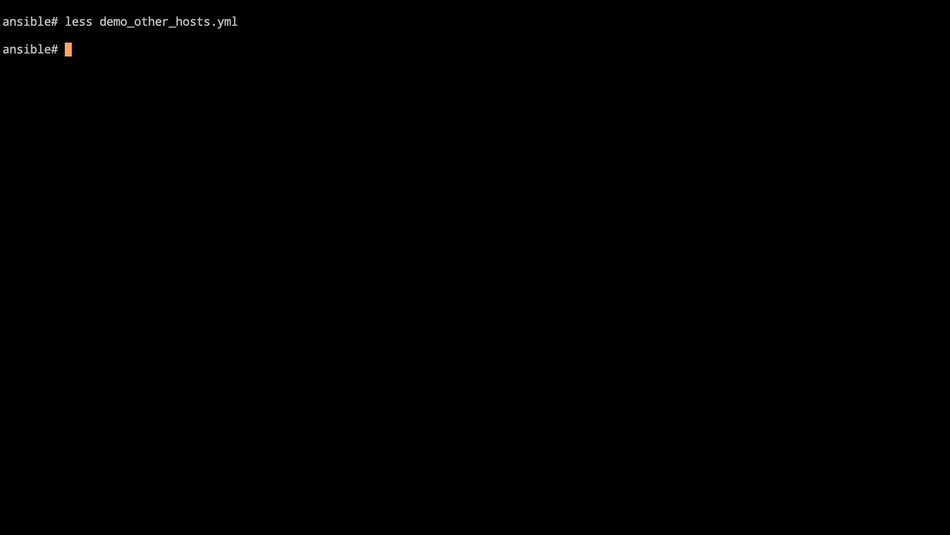
{"action": "type", "text": "ansible-playbo"}
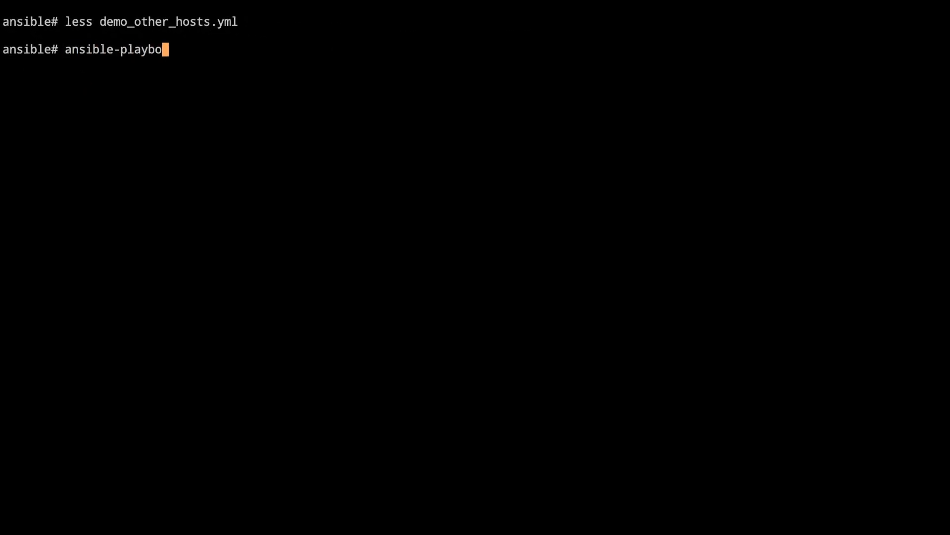